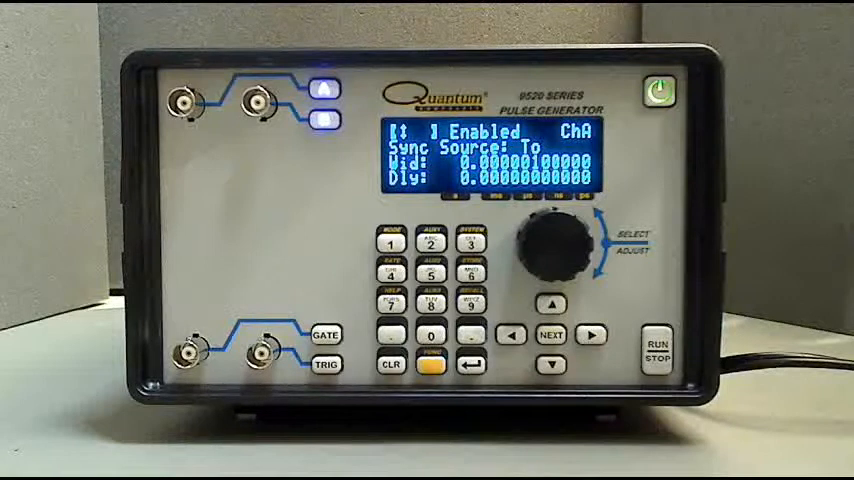
mouse_move(30, 300)
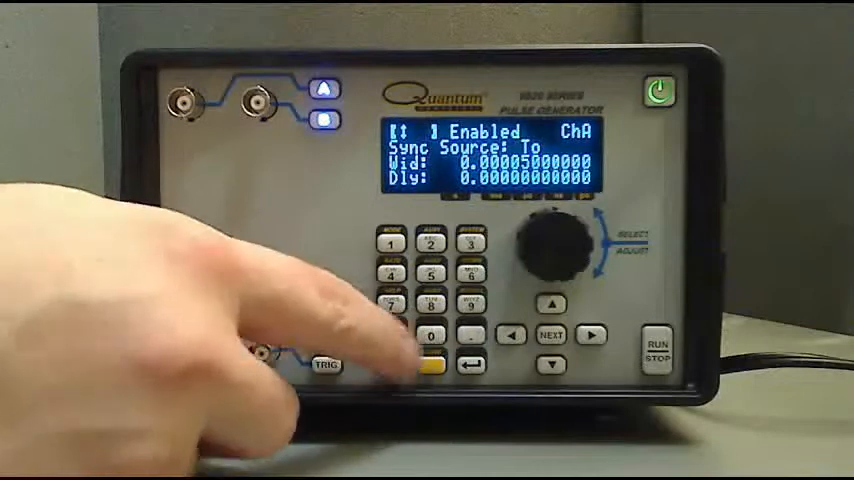
Begin a fresh Channel A pulse width entry so the Wid field reads 0.00 so far
click(388, 364)
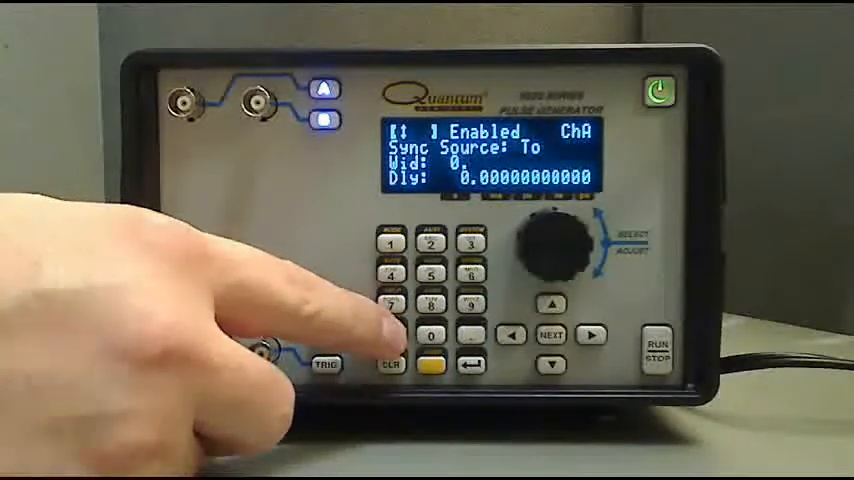
click(424, 336)
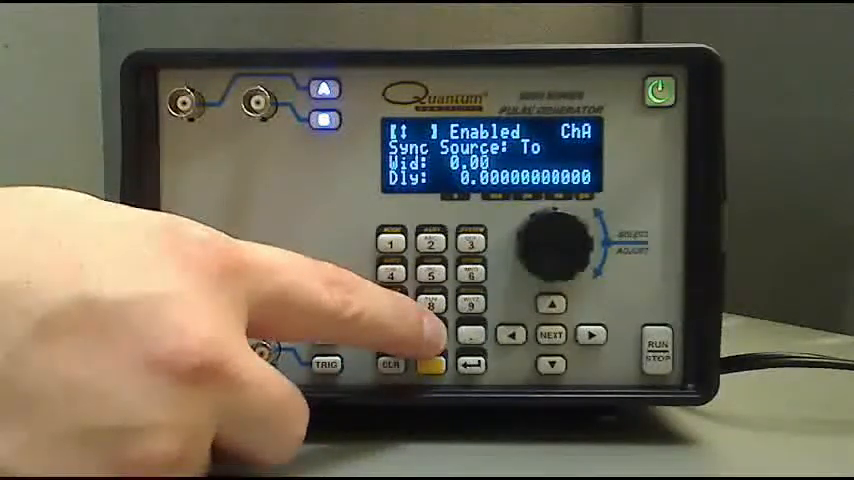